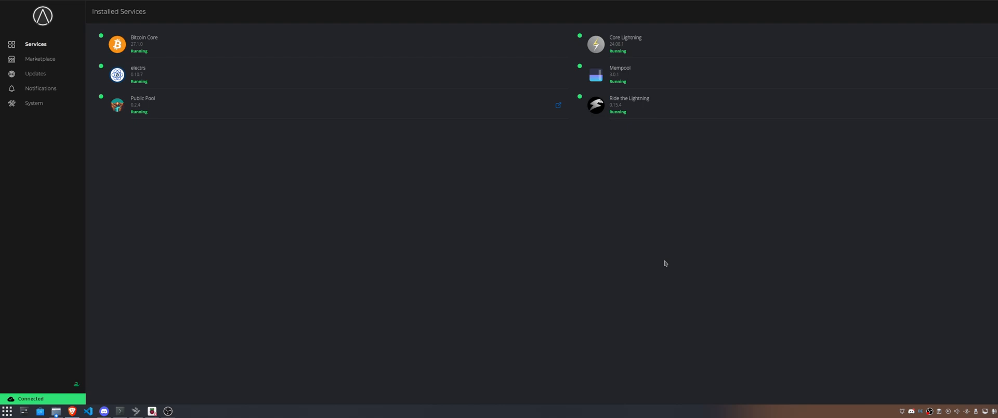
Step: Open the StartOS System settings page from the left sidebar
left_click(34, 103)
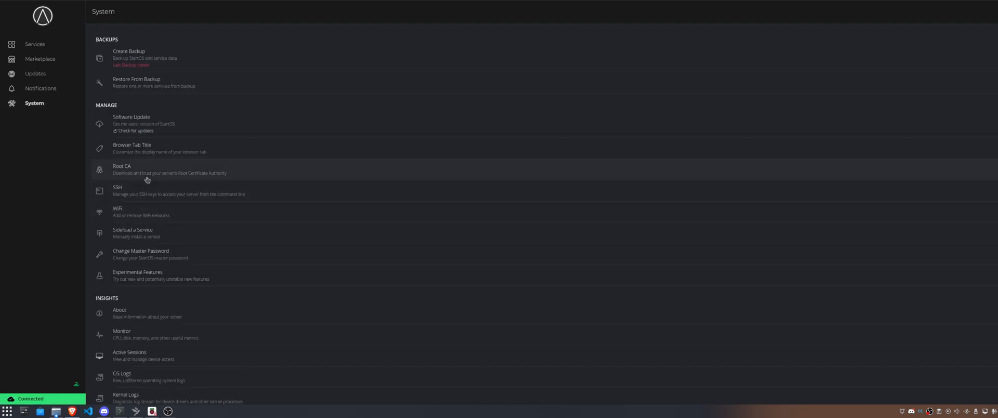
mouse_move(186, 189)
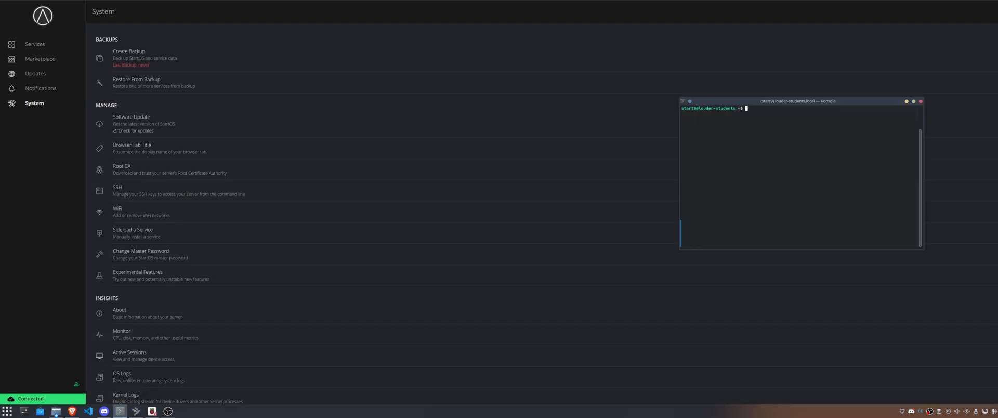
Step: Recentre the Konsole window, start an ssh command, then go to the Marketplace
left_click_drag(799, 101, 538, 129)
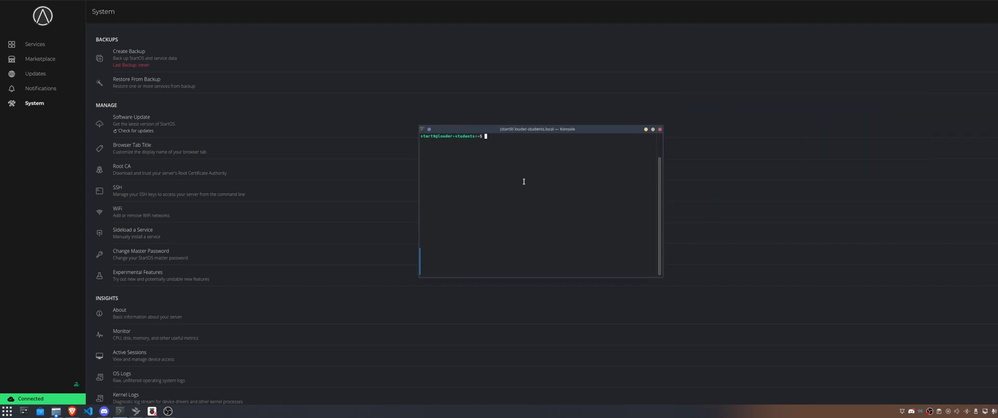
type("ss")
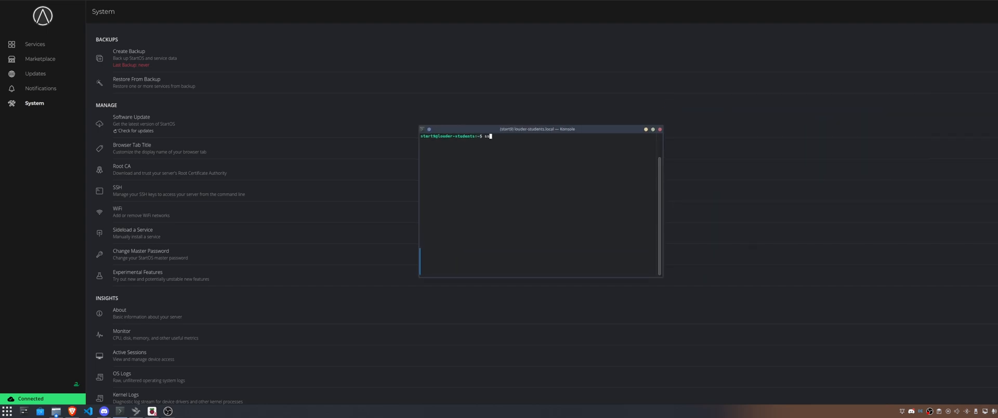
type("sh start9^C")
type("su -")
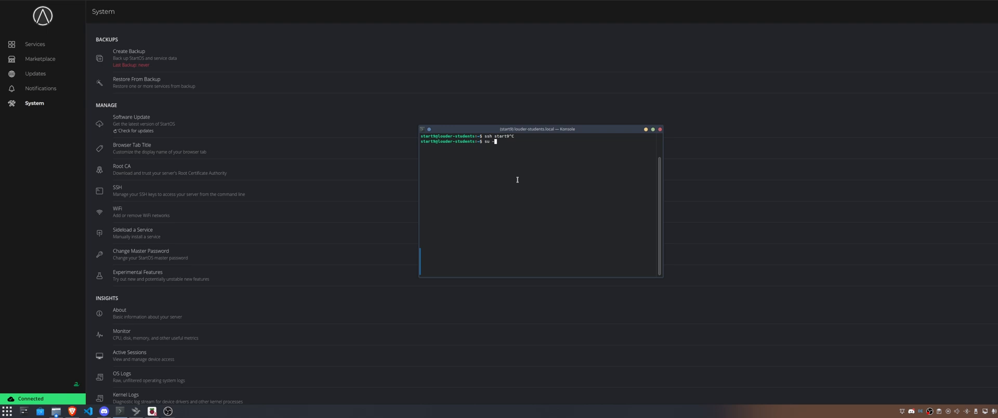
left_click(40, 59)
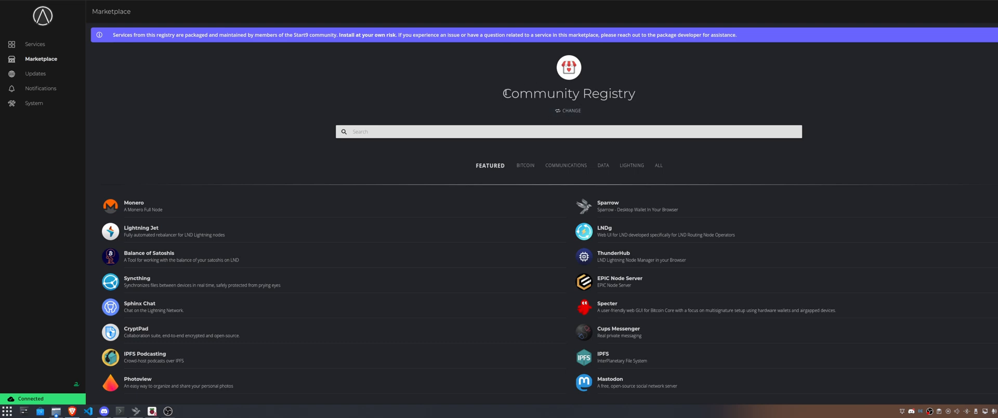
Step: Filter the Community Registry to Bitcoin services and open the Public Pool listing
double_click(567, 93)
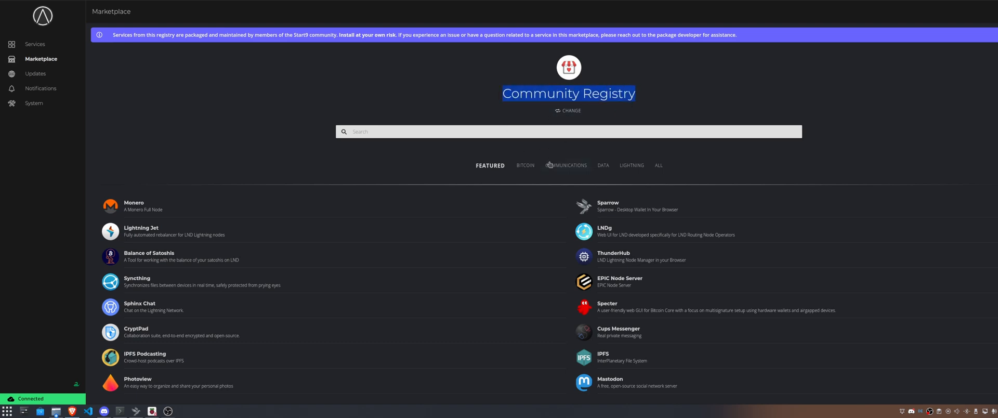
left_click(522, 166)
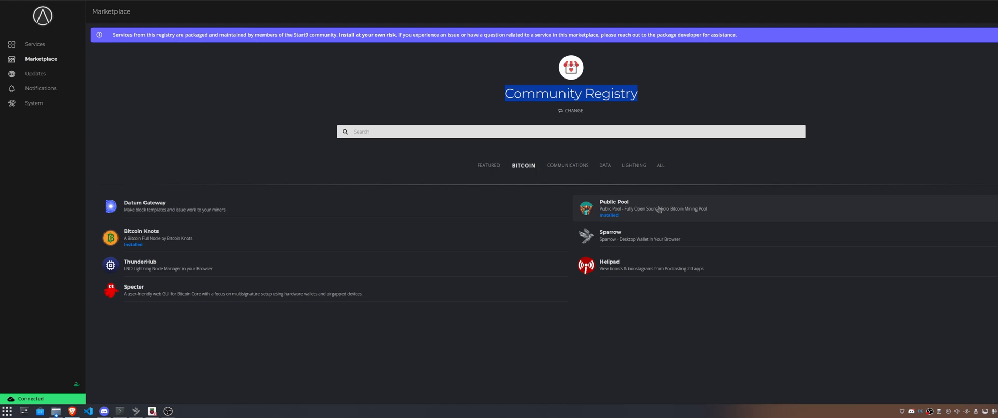
mouse_move(620, 213)
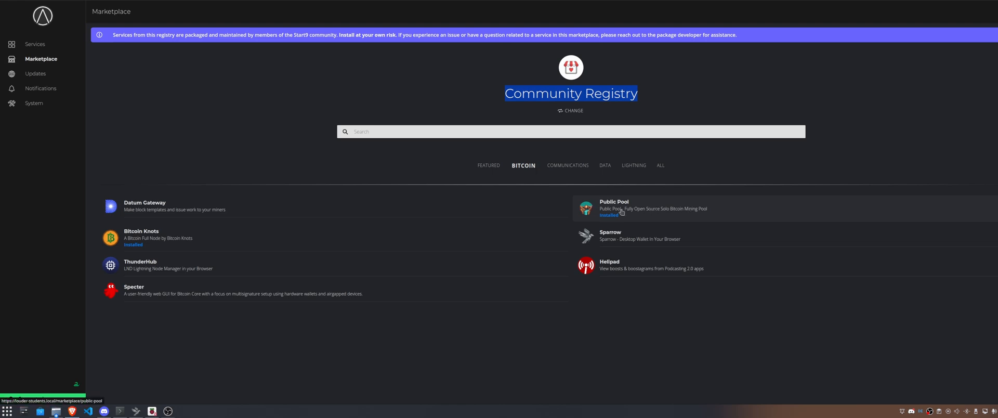
mouse_move(652, 214)
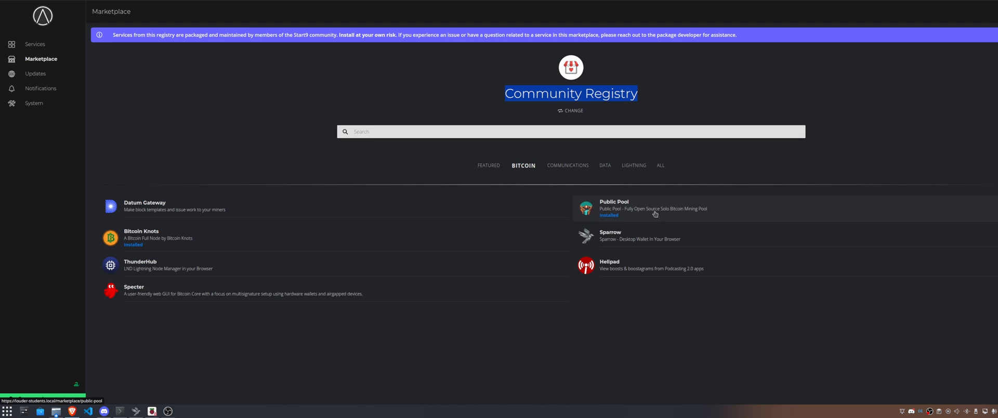
left_click(651, 208)
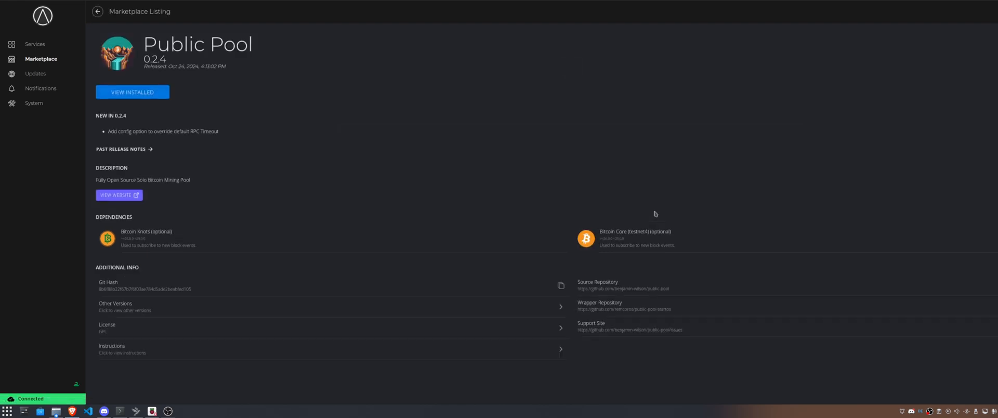
mouse_move(440, 186)
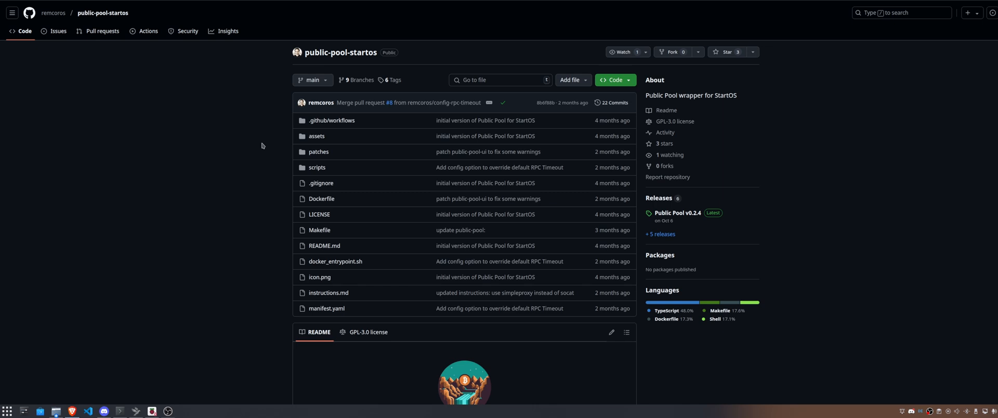
mouse_move(583, 103)
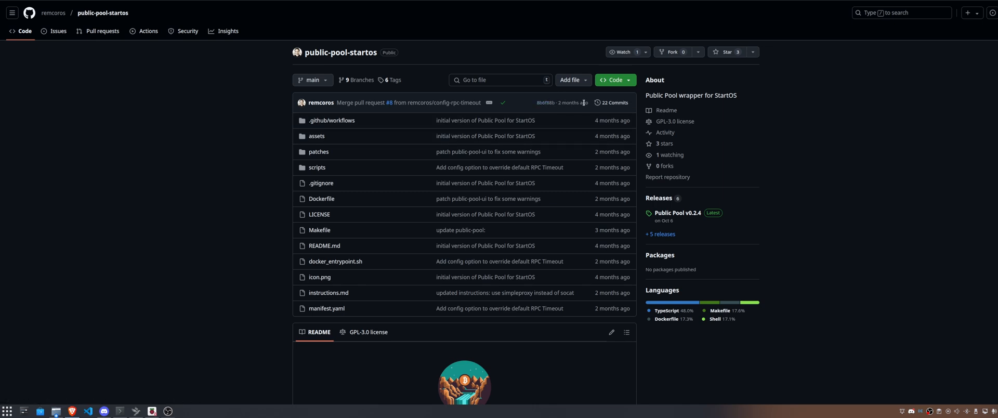
mouse_move(210, 84)
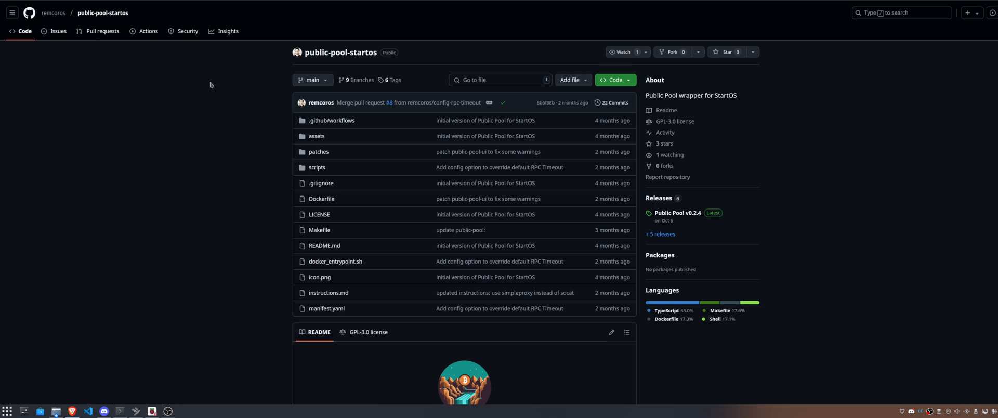
mouse_move(210, 128)
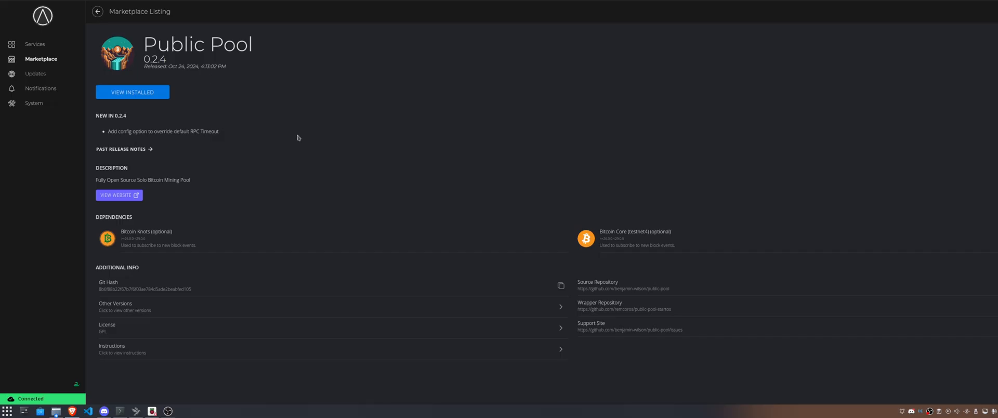
mouse_move(295, 161)
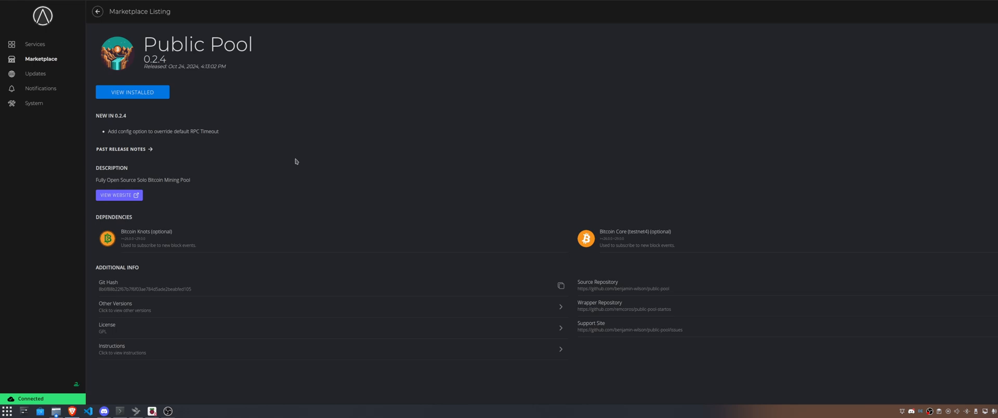
mouse_move(239, 217)
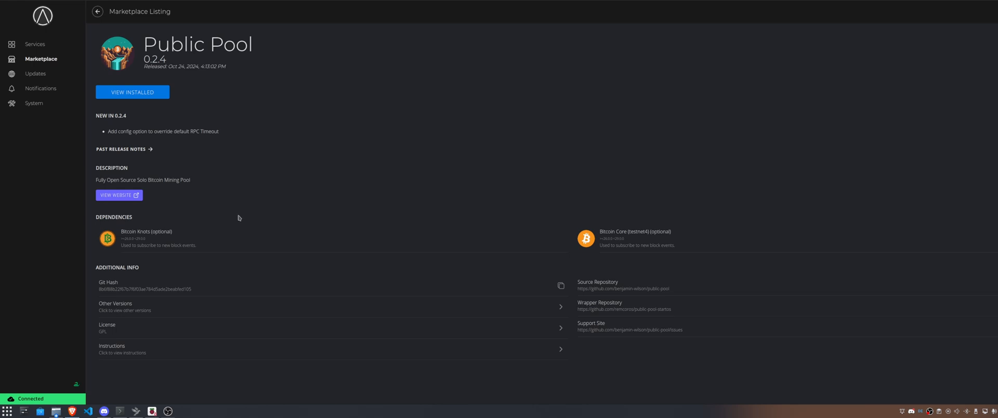
mouse_move(655, 246)
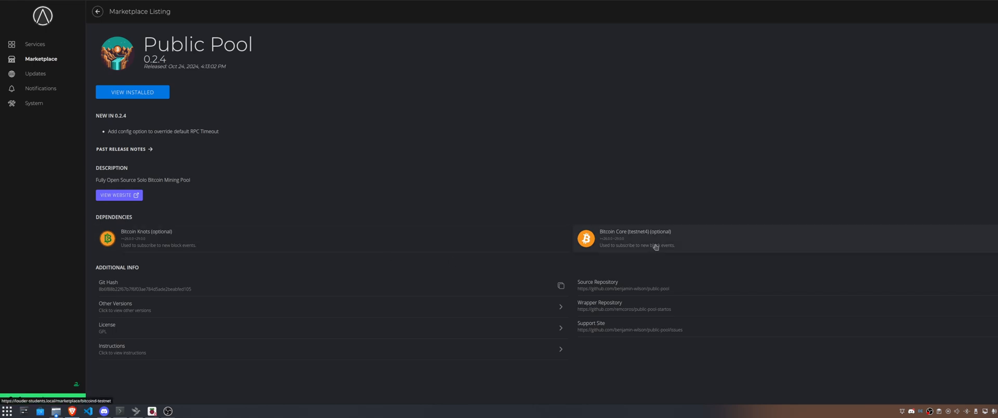
mouse_move(449, 194)
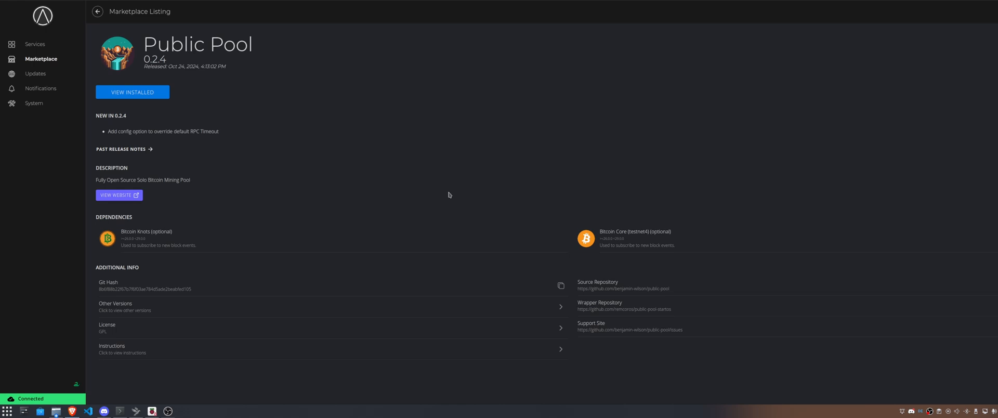
mouse_move(264, 110)
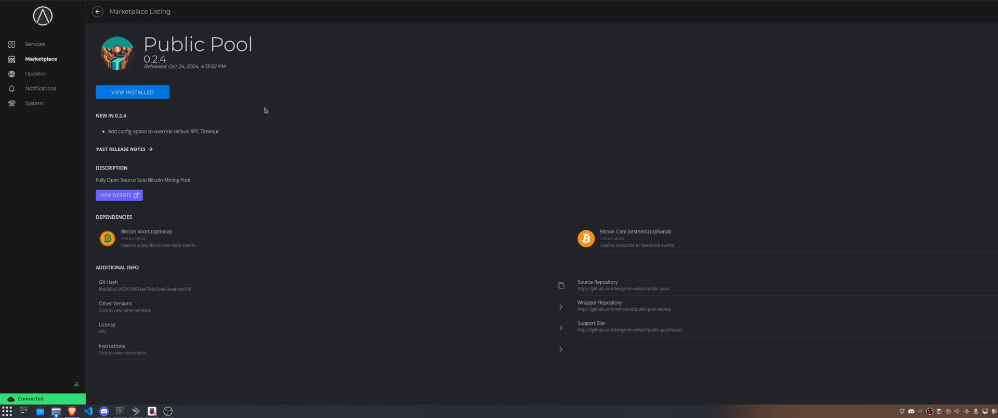
mouse_move(44, 43)
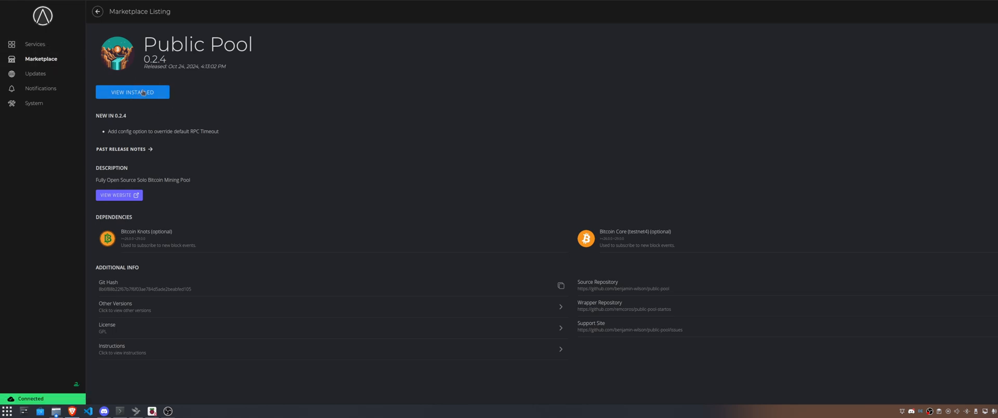
Step: Open the installed Public Pool service and show its Stratum forwarding instructions
left_click(132, 92)
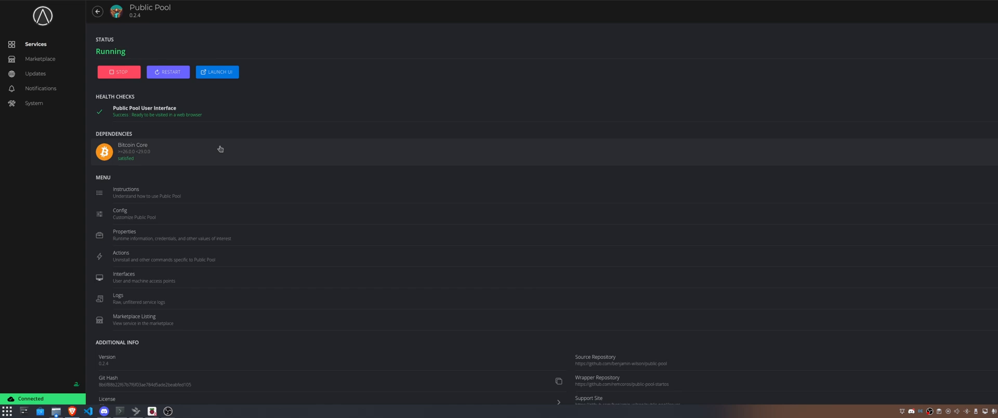
mouse_move(138, 192)
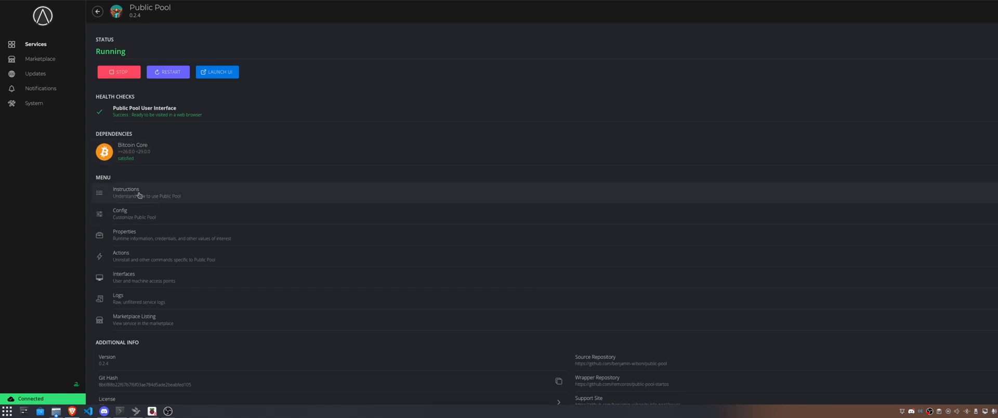
left_click(126, 191)
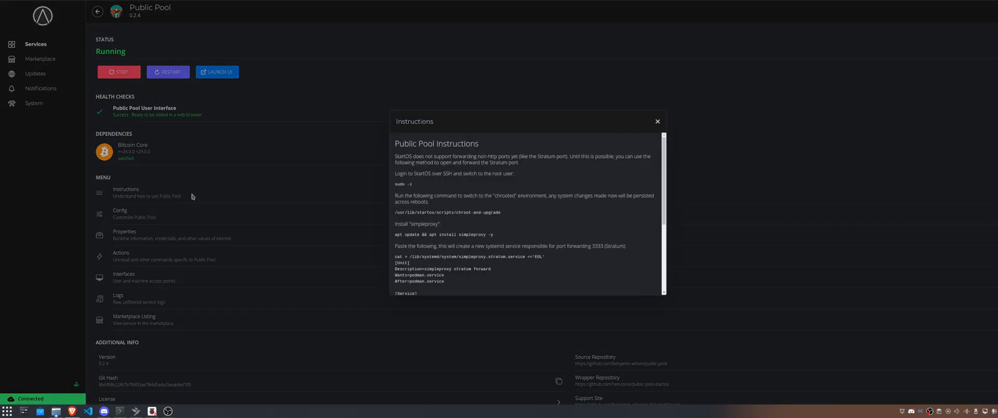
mouse_move(474, 202)
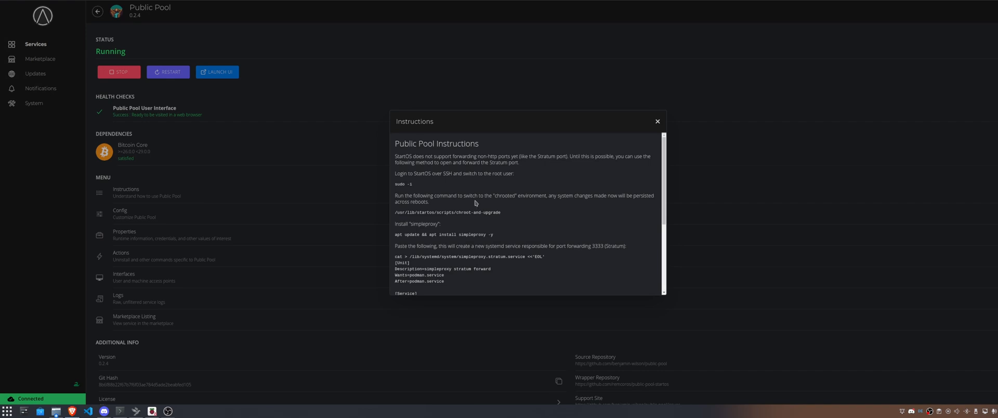
mouse_move(148, 397)
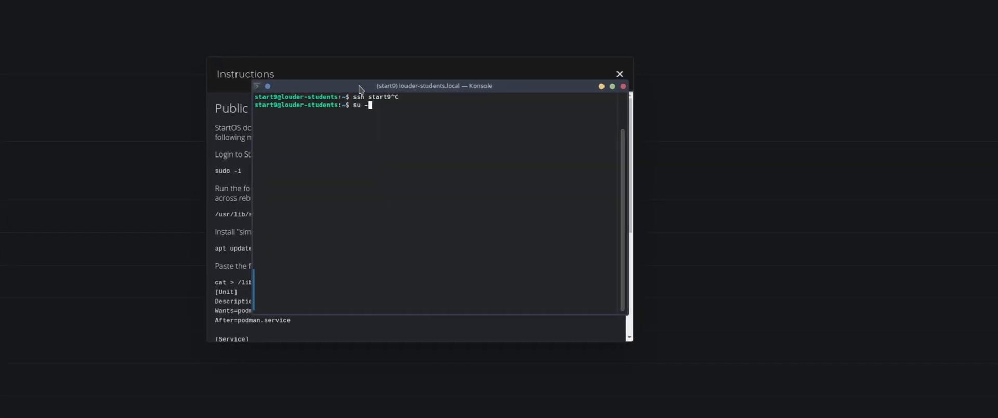
Step: Place Konsole beside the instructions and become root with sudo -i
left_click_drag(434, 86, 764, 95)
type("d")
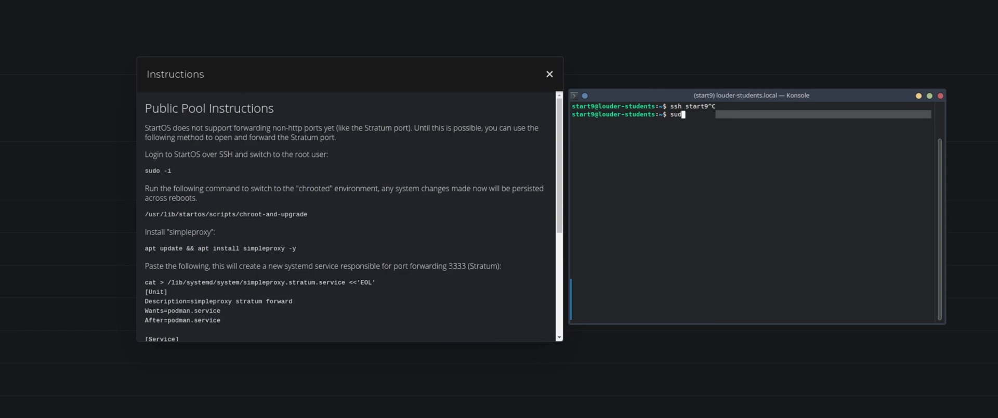
type("o -i")
key("Return")
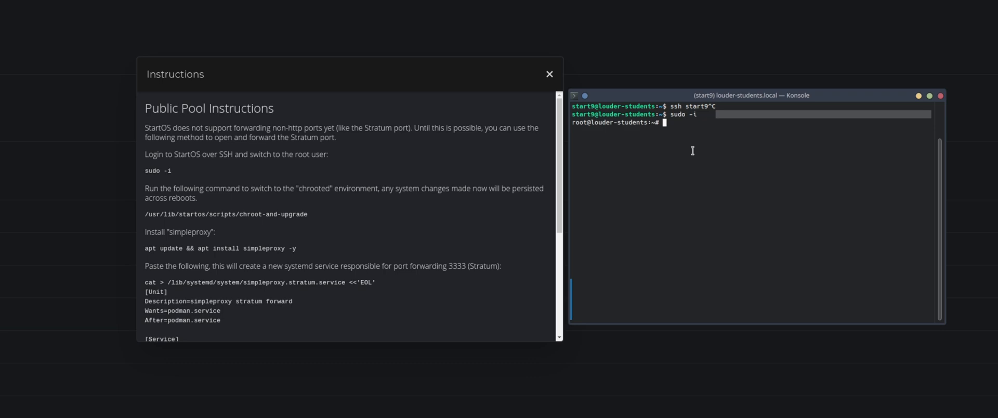
mouse_move(148, 215)
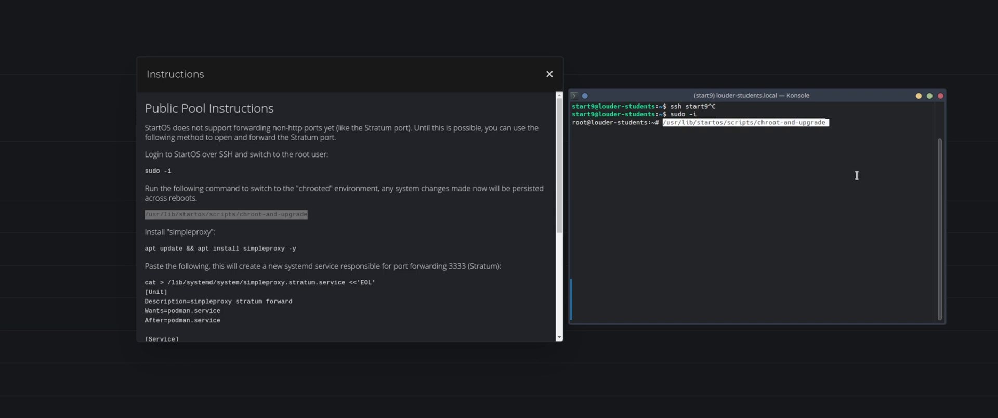
mouse_move(855, 175)
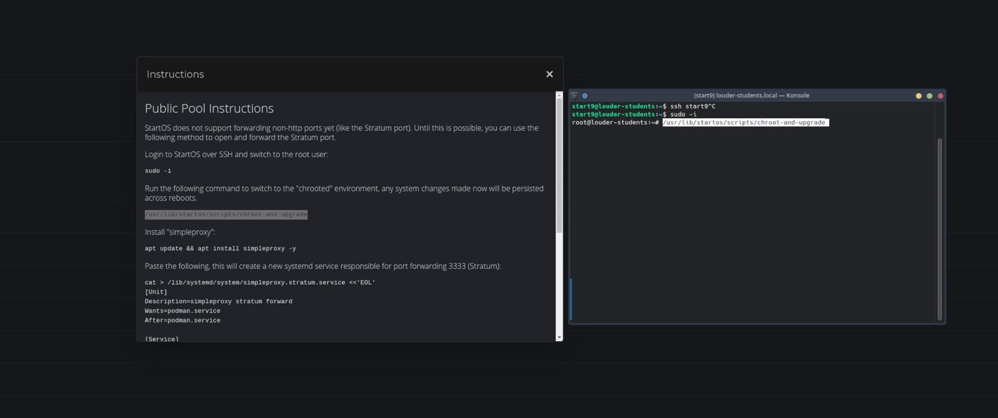
mouse_move(856, 166)
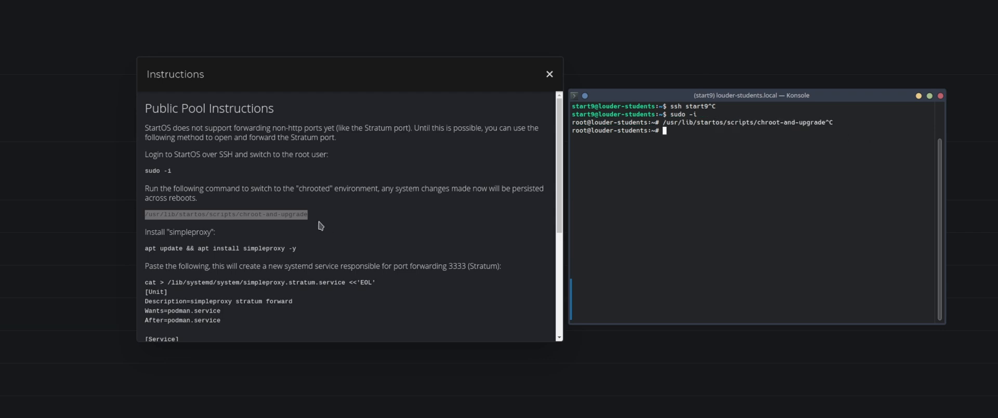
scroll("down", 3)
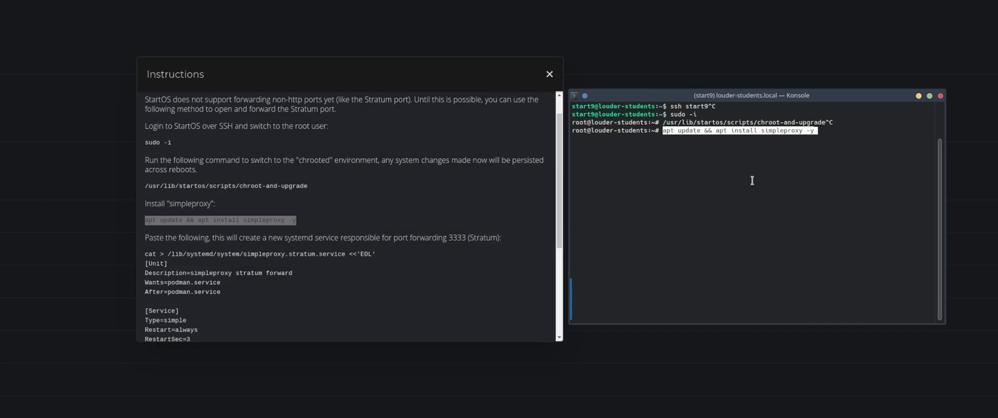
mouse_move(793, 190)
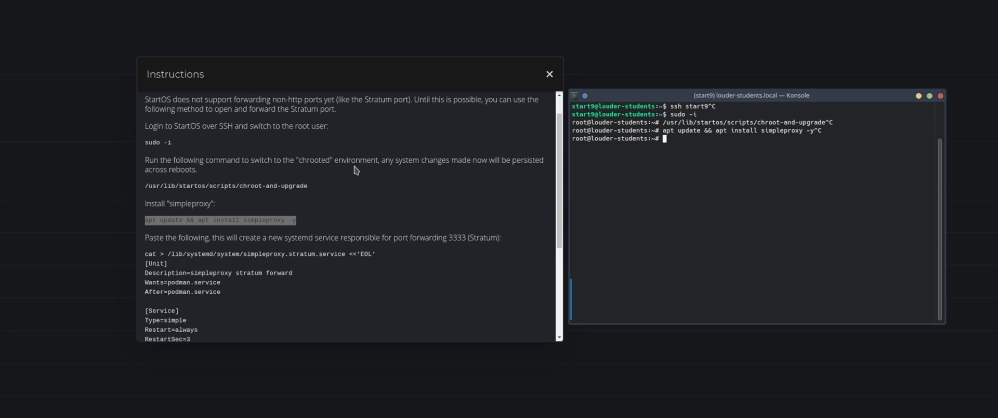
Step: Scroll the instructions down to the systemd service section
scroll("down", 3)
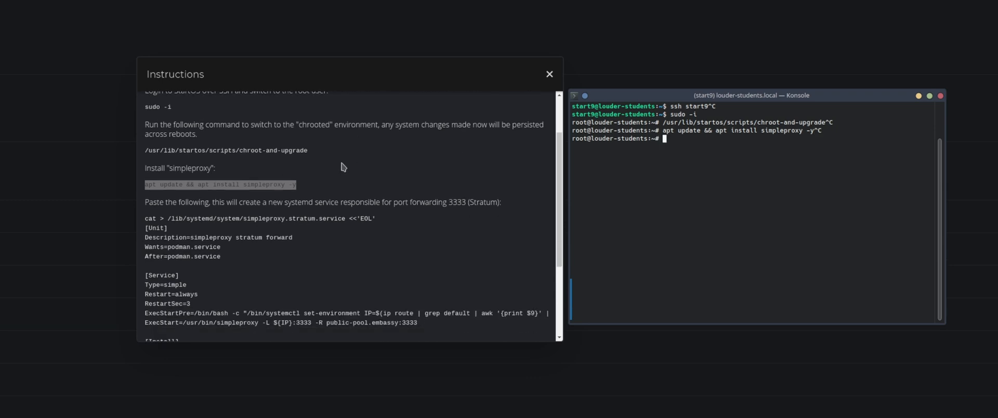
Step: Scroll to the simpleproxy.stratum.service heredoc block forwarding port 3333
scroll("down", 3)
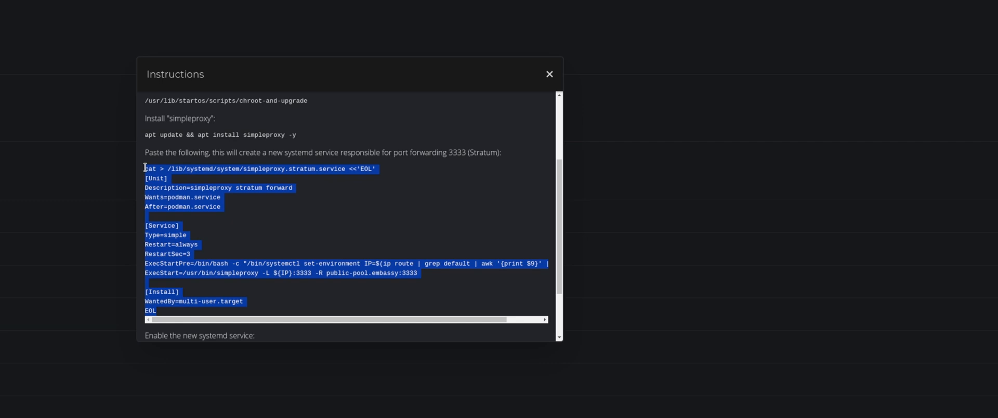
mouse_move(161, 315)
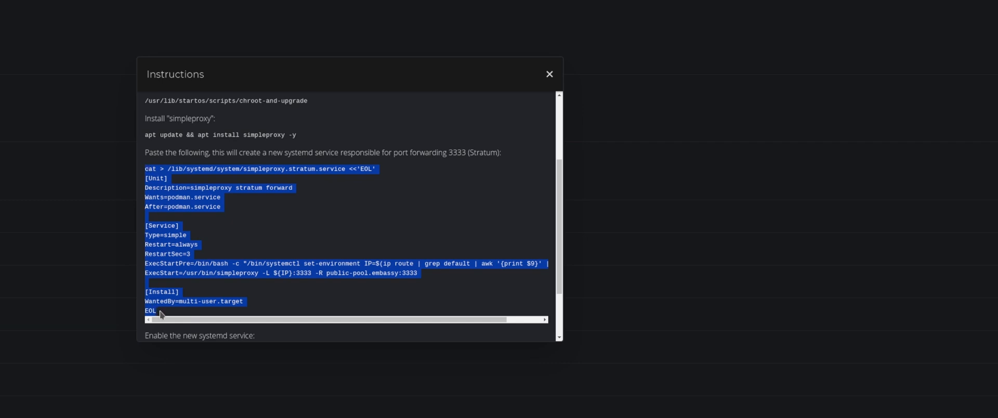
mouse_move(204, 290)
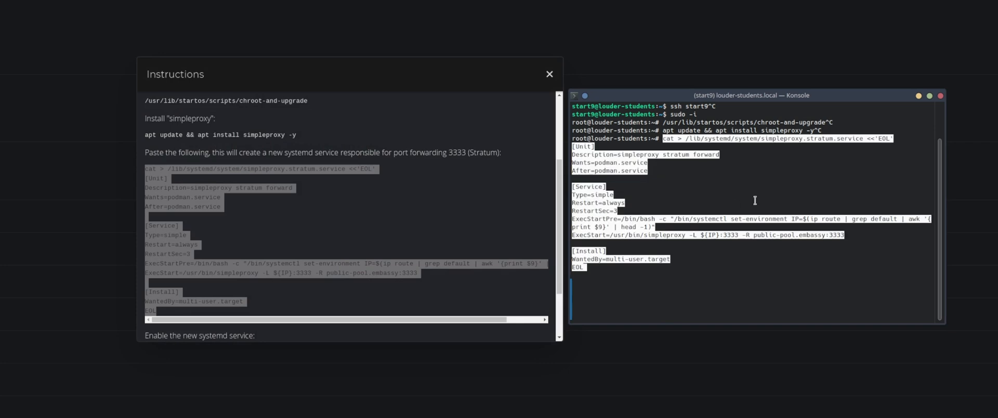
mouse_move(745, 270)
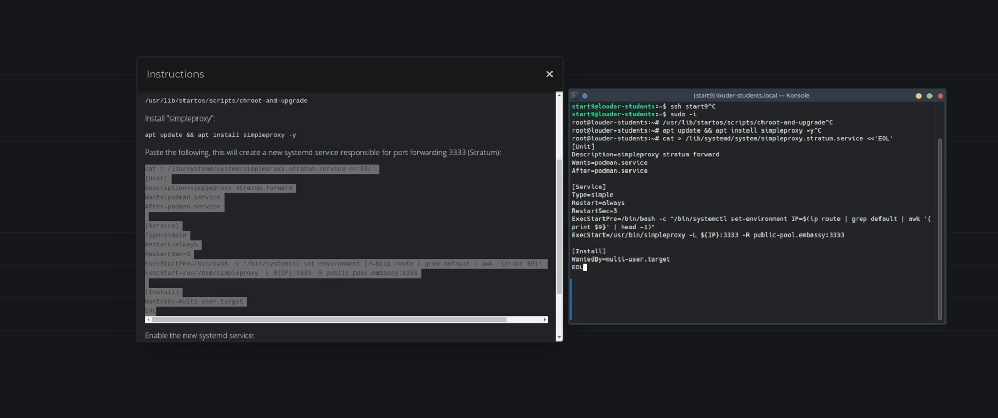
mouse_move(687, 139)
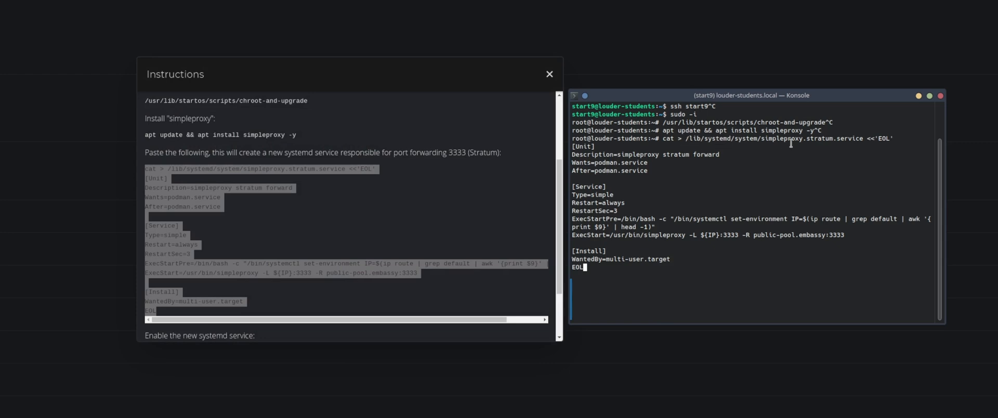
mouse_move(742, 141)
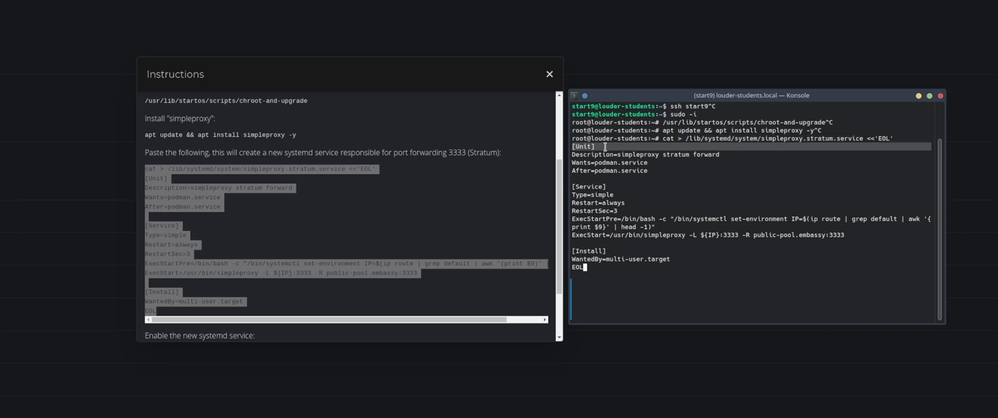
mouse_move(592, 158)
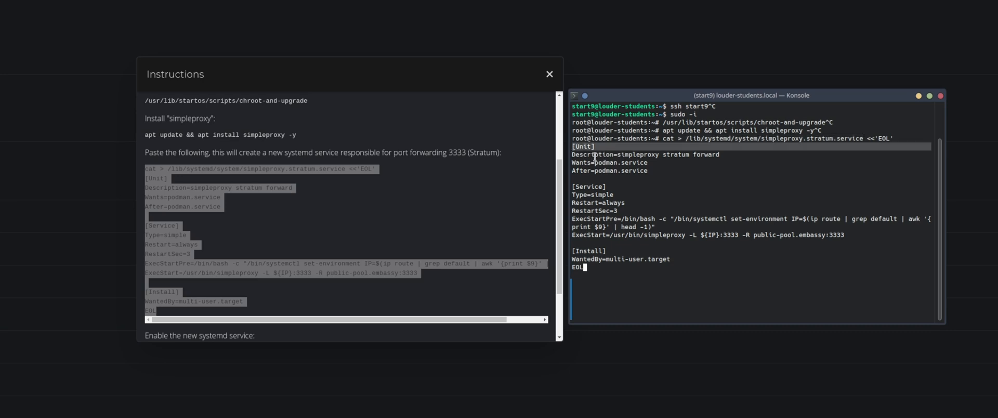
mouse_move(615, 153)
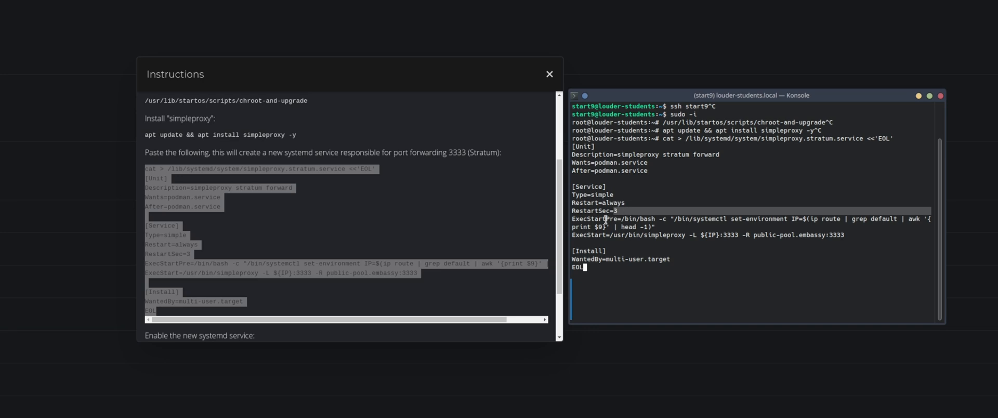
mouse_move(709, 214)
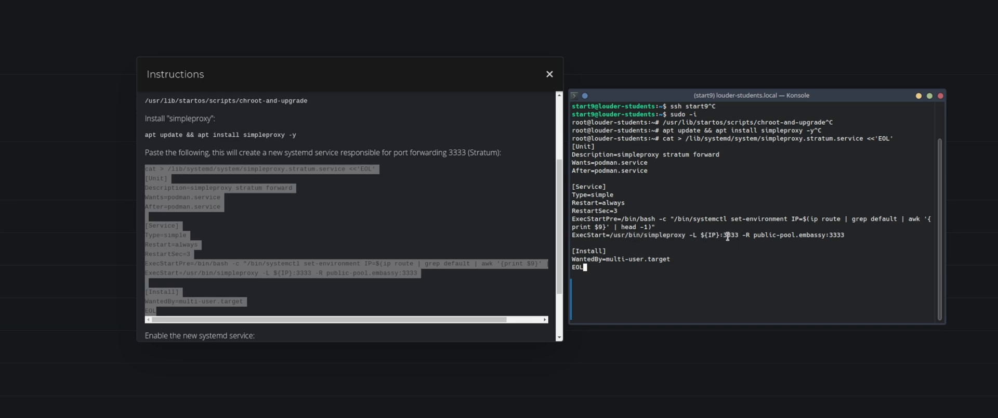
mouse_move(768, 245)
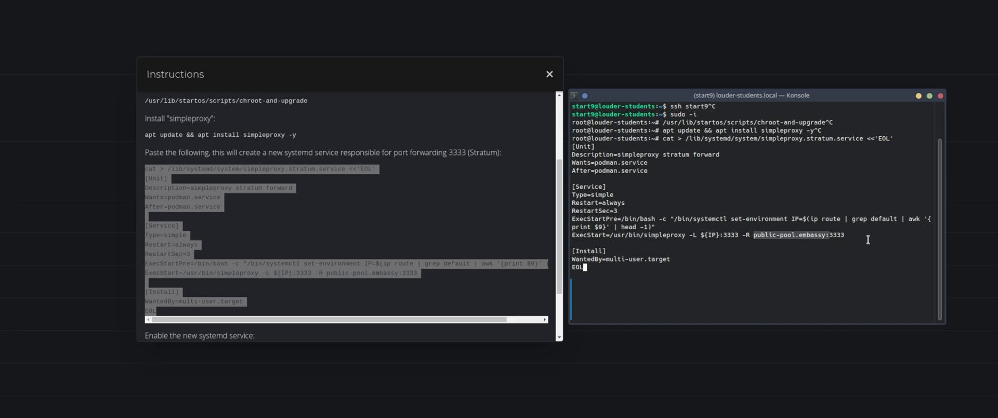
mouse_move(862, 247)
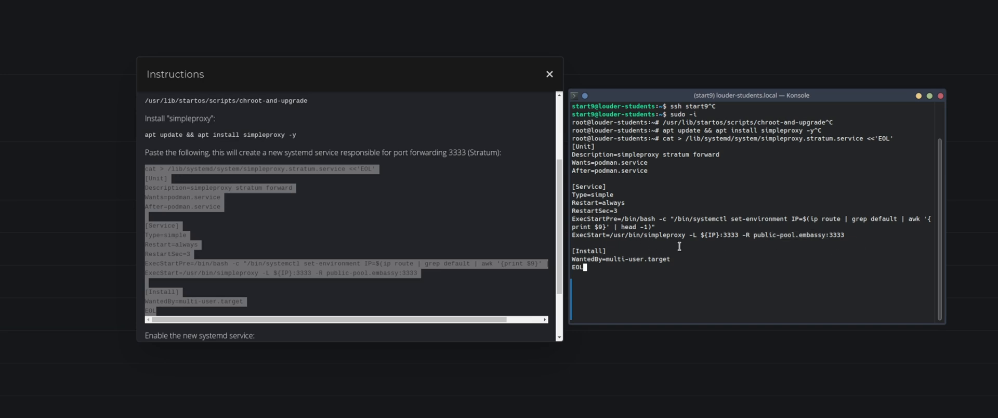
mouse_move(725, 283)
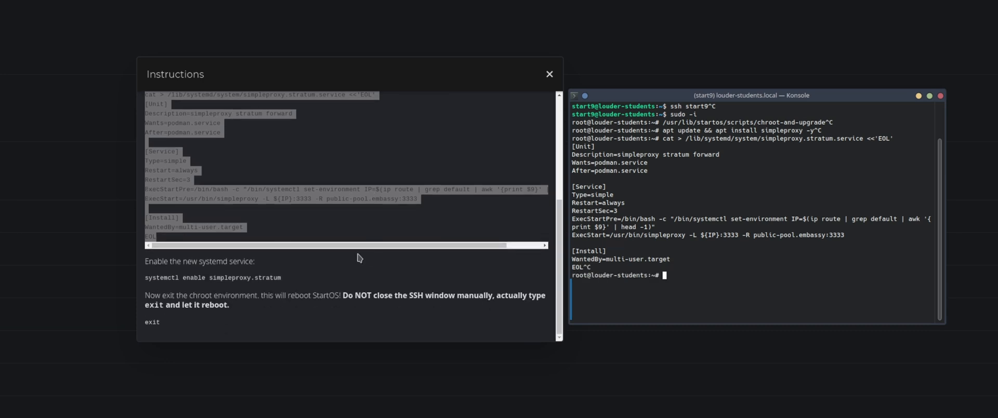
mouse_move(192, 274)
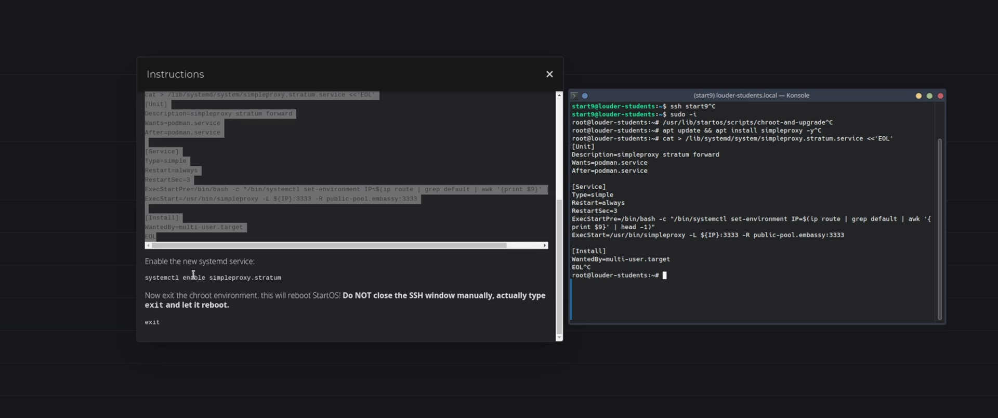
mouse_move(270, 293)
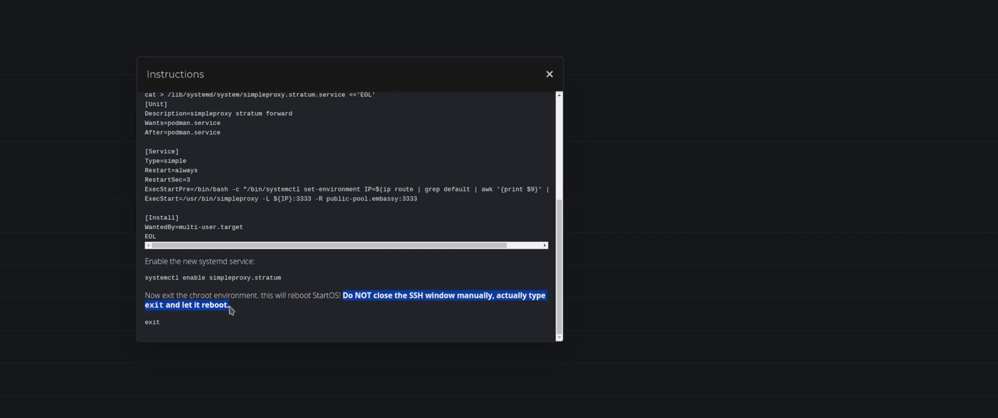
mouse_move(157, 275)
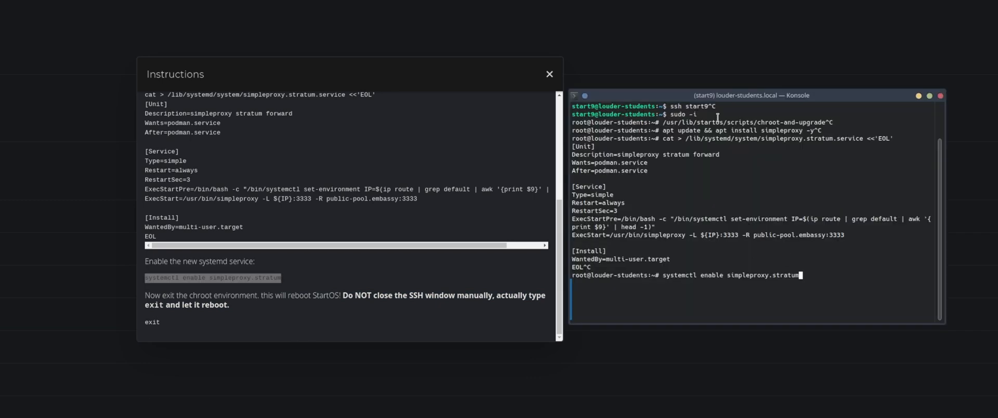
mouse_move(841, 259)
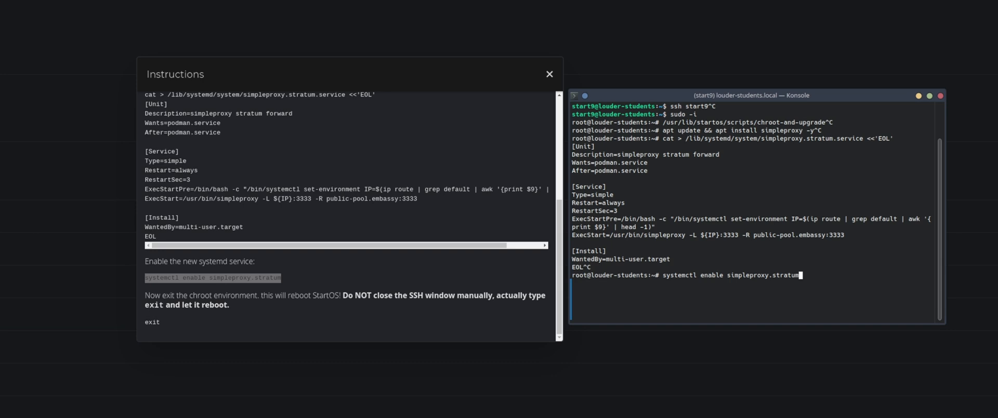
Step: Run systemctl enable simpleproxy.stratum, then type exit
key("Return")
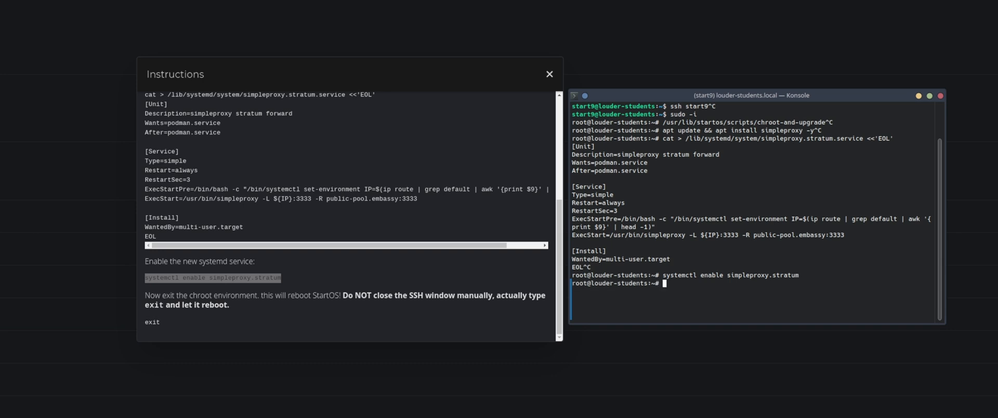
type("exit")
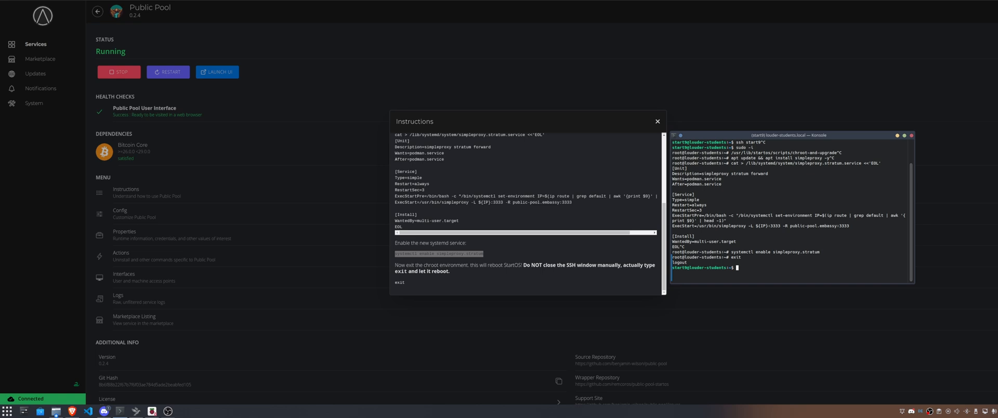
Step: Return to the Running Public Pool service page
left_click(657, 122)
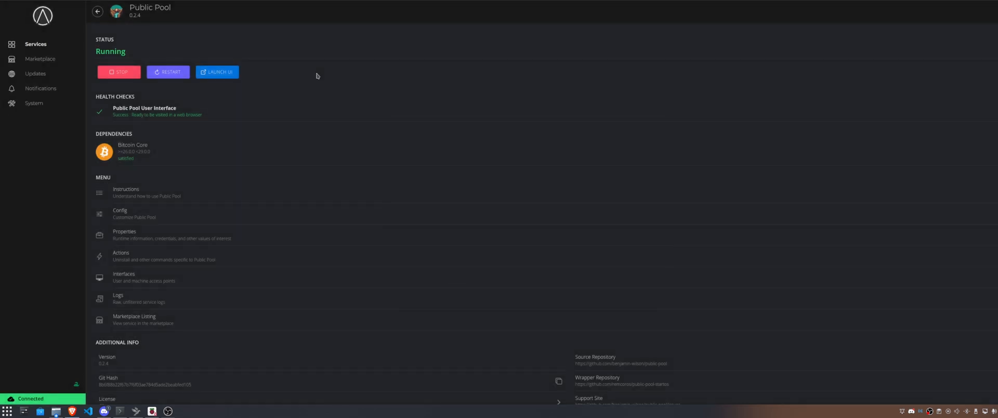
mouse_move(215, 147)
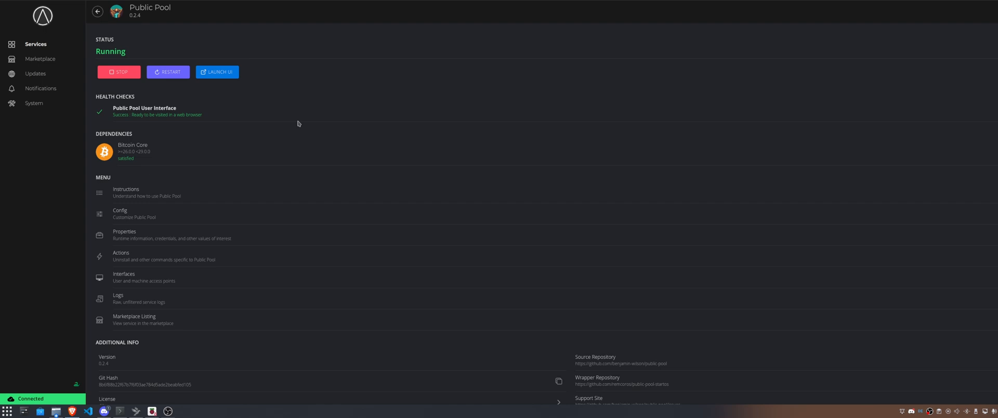
mouse_move(143, 214)
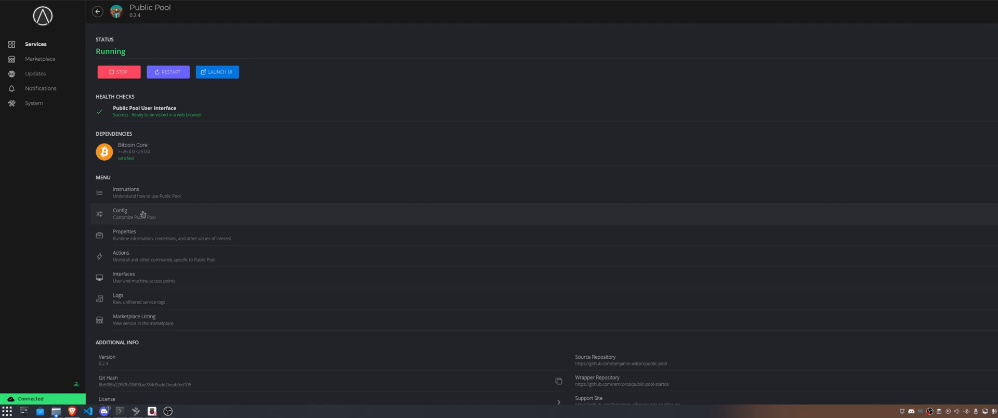
left_click(120, 213)
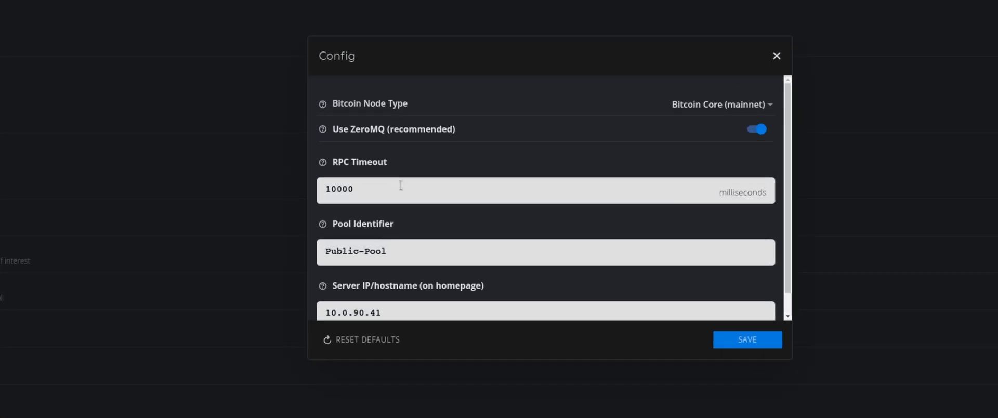
triple_click(339, 189)
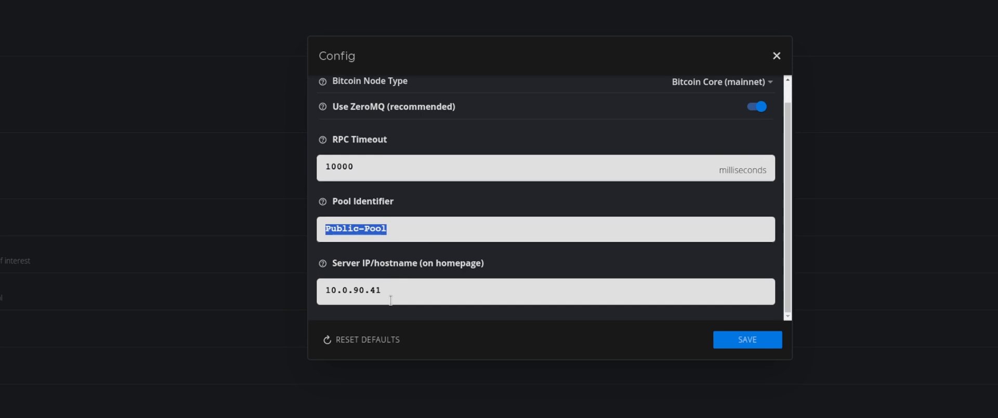
double_click(352, 290)
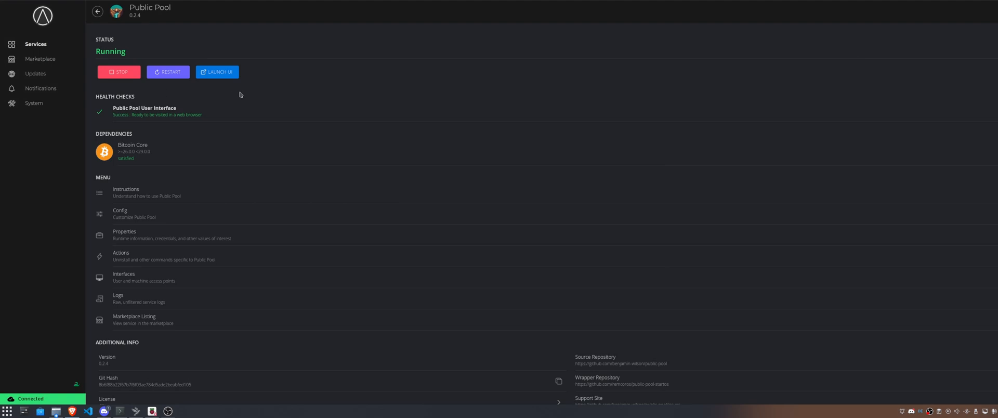
Step: Launch the Public Pool dashboard showing stratum+tcp://10.0.90.41:3333
left_click(217, 71)
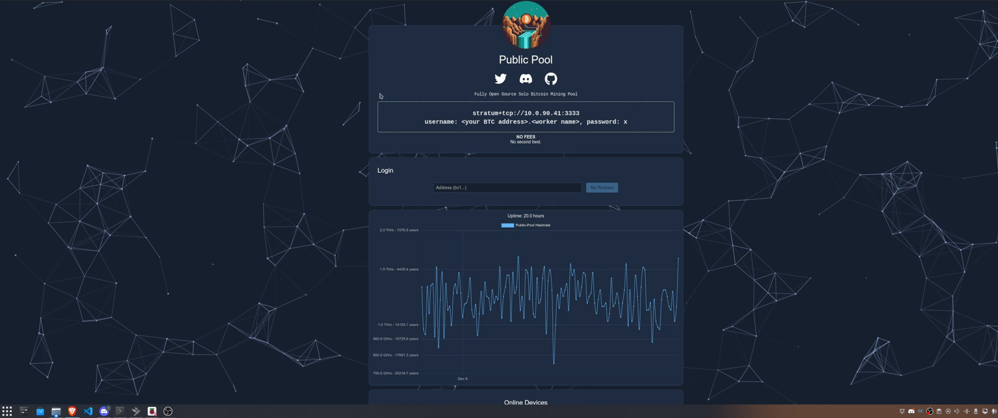
mouse_move(402, 139)
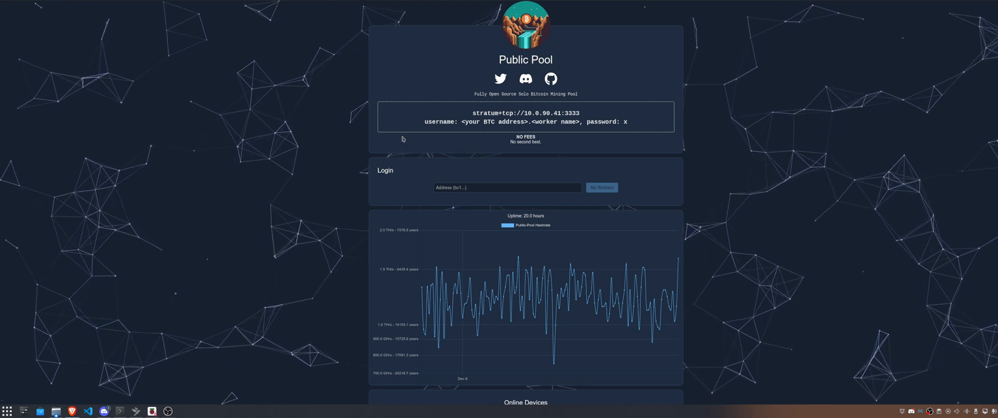